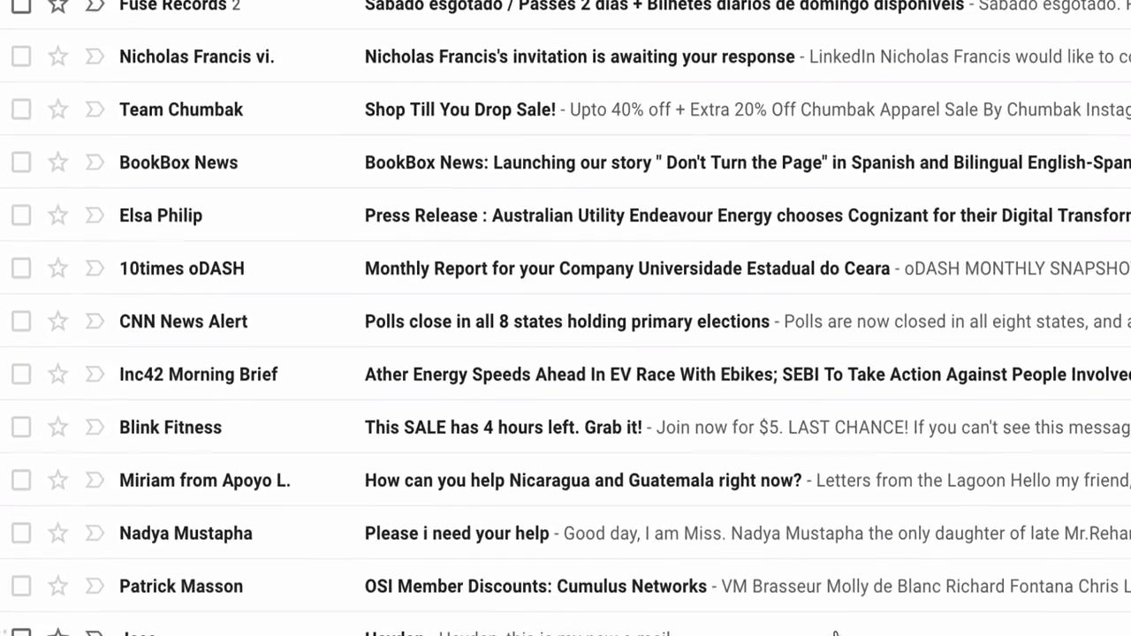
- Scroll the Gmail Sender Icons store page and choose 'Add to Chrome'
scroll(down, 3)
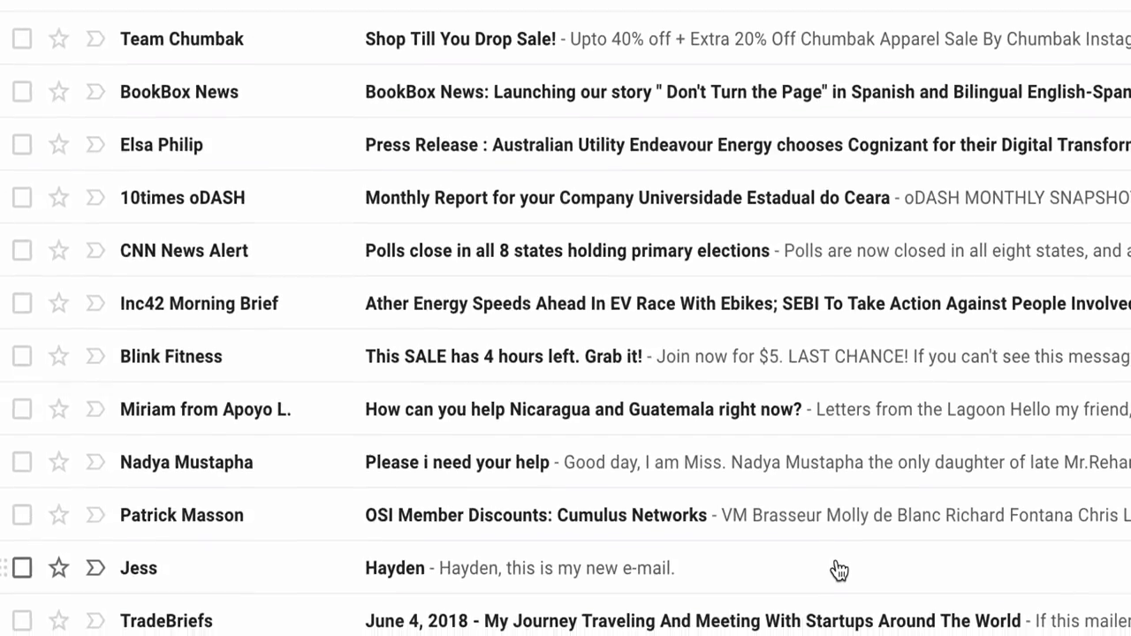
scroll(down, 3)
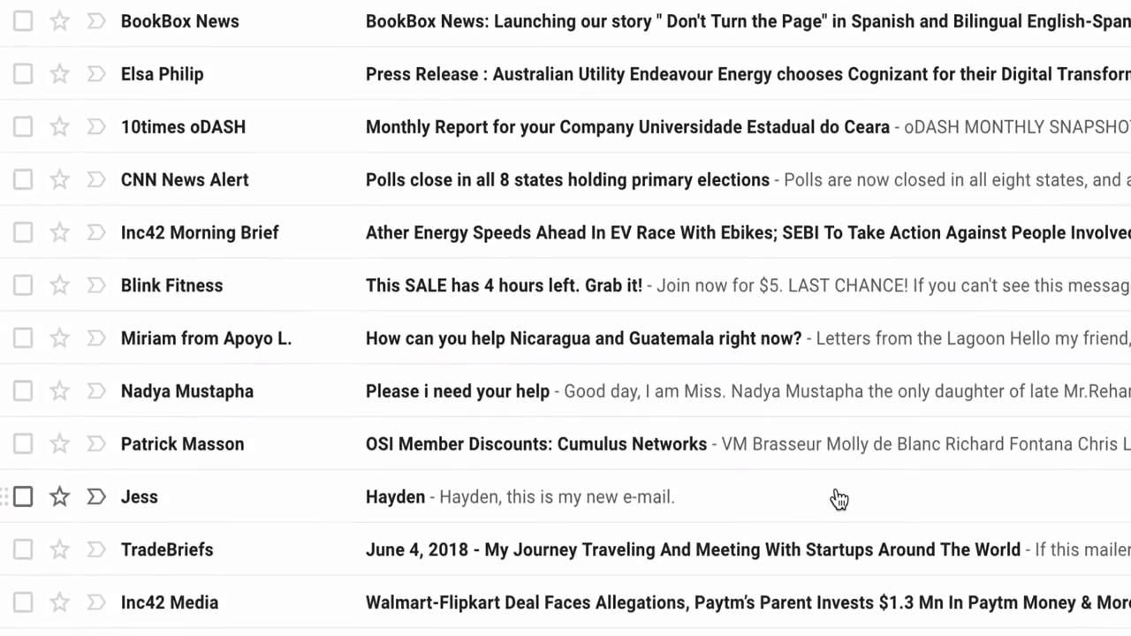
scroll(down, 3)
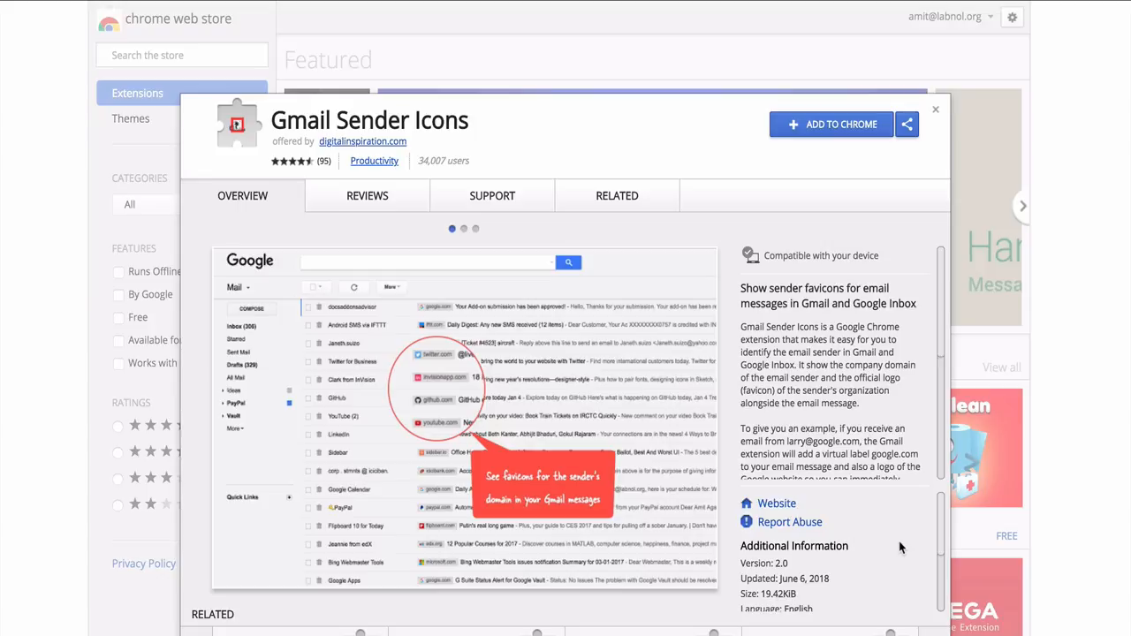
mouse_move(831, 133)
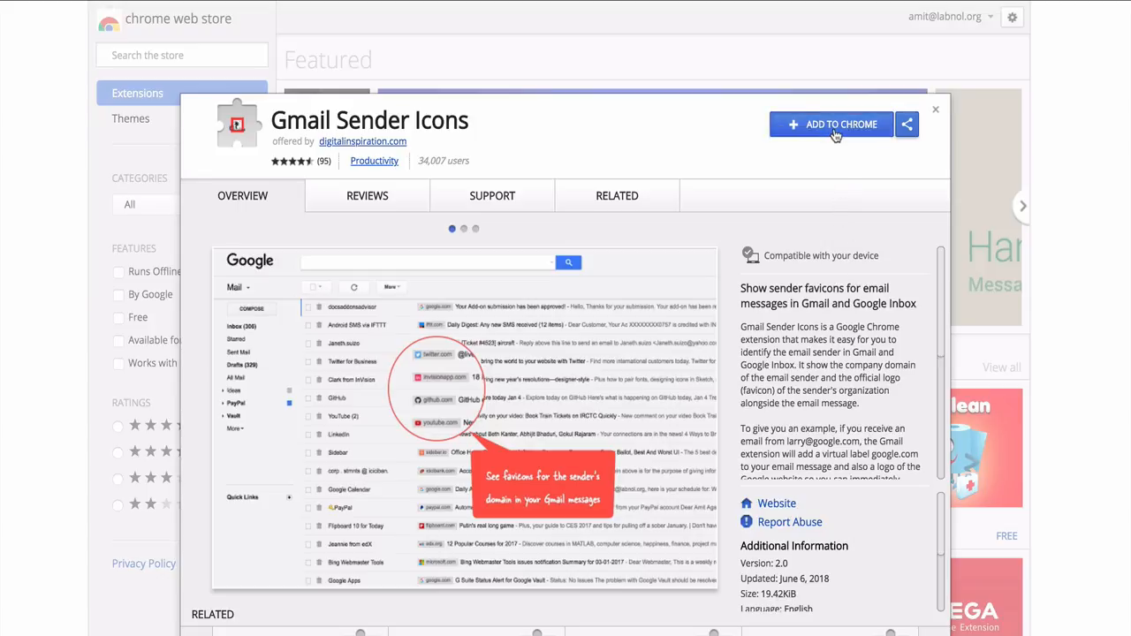
click(830, 123)
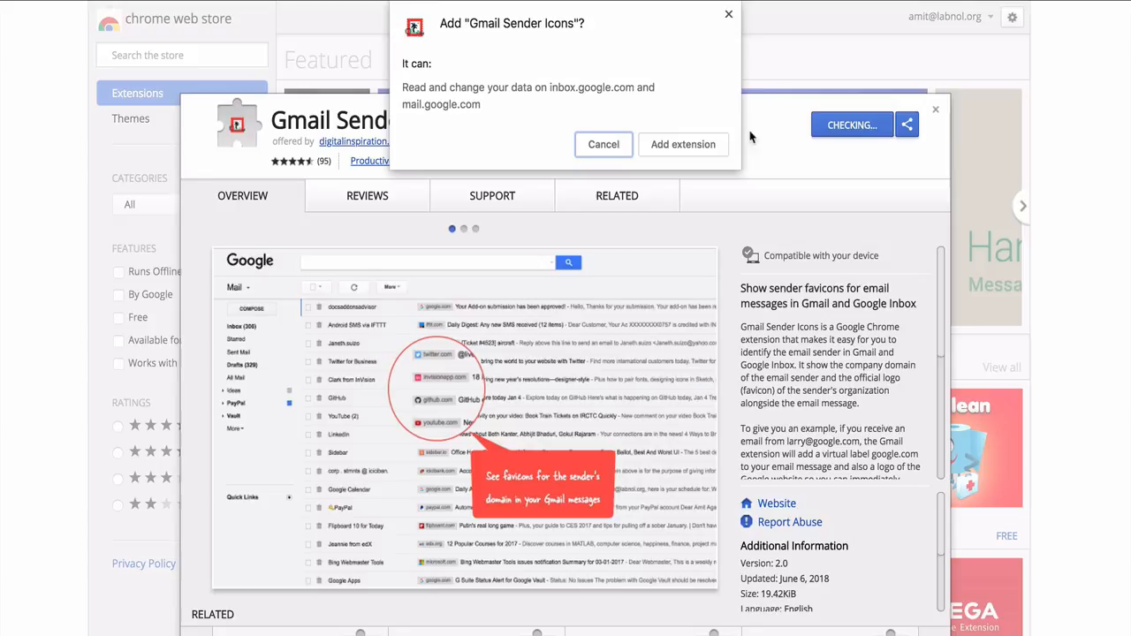
- Confirm 'Add extension' to install Gmail Sender Icons
click(682, 144)
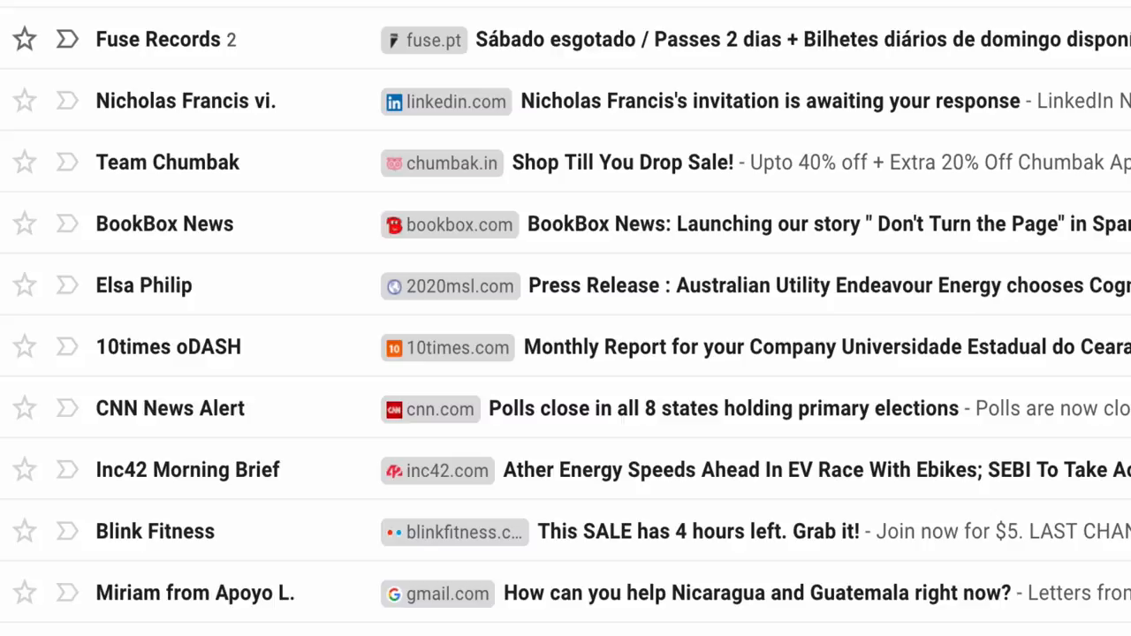
- Scroll the Gmail inbox to view sender domain labels and logos on further messages
scroll(down, 3)
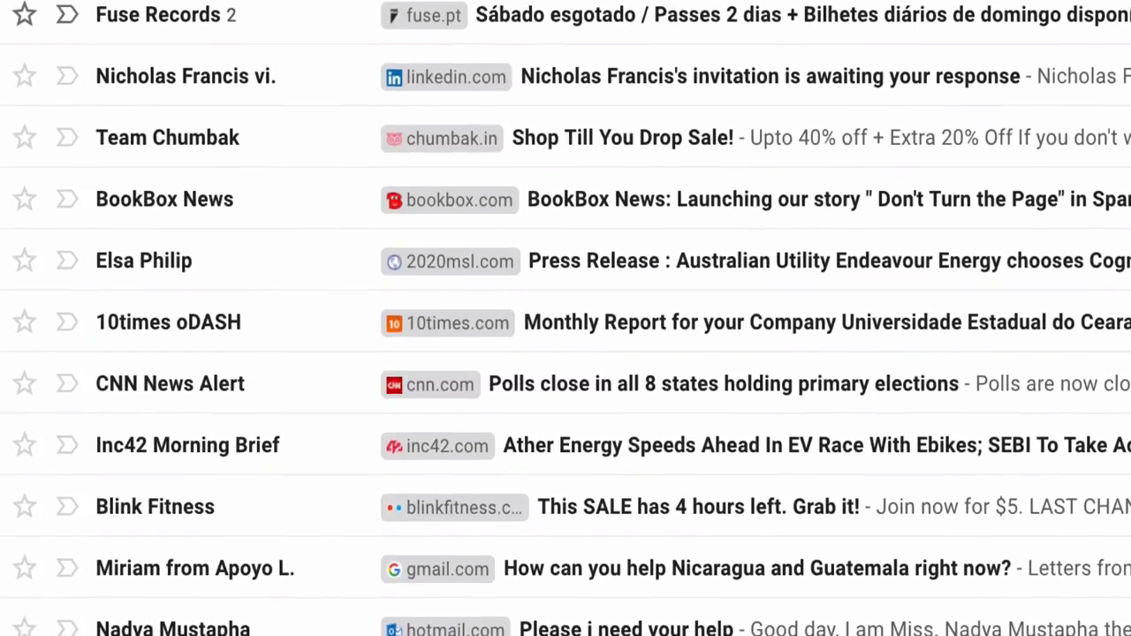
scroll(down, 3)
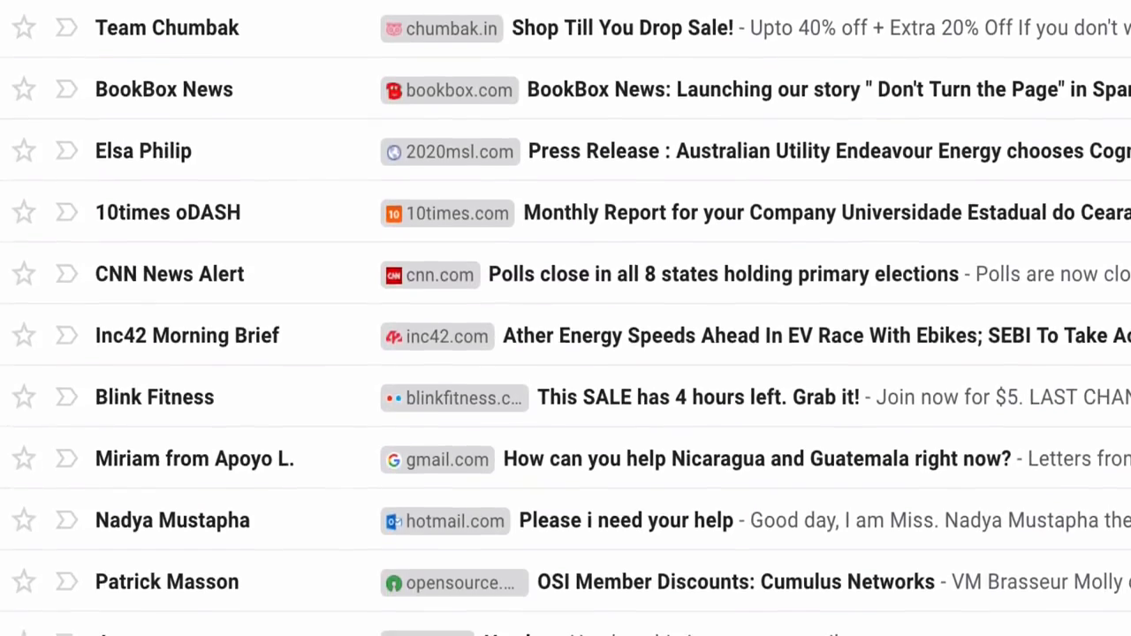
scroll(down, 3)
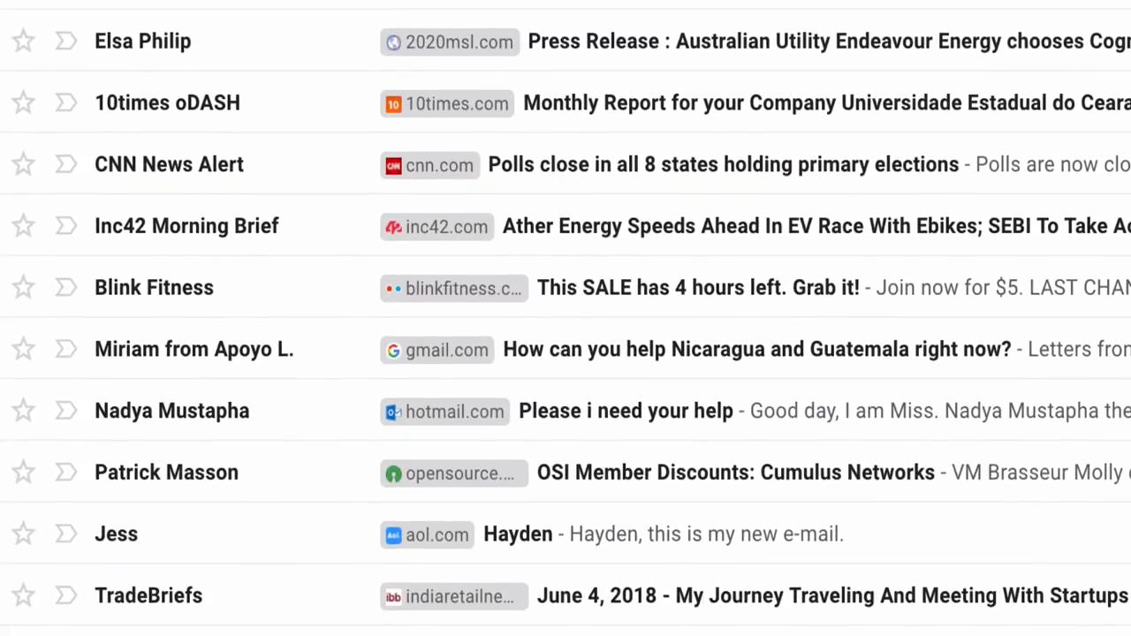
scroll(down, 3)
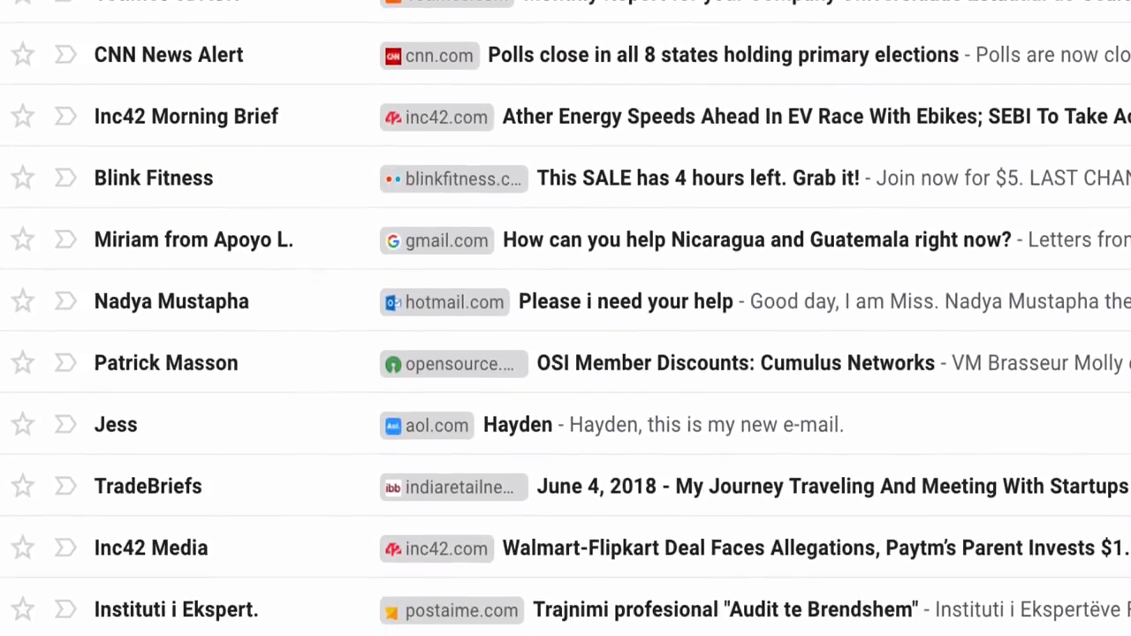
scroll(down, 3)
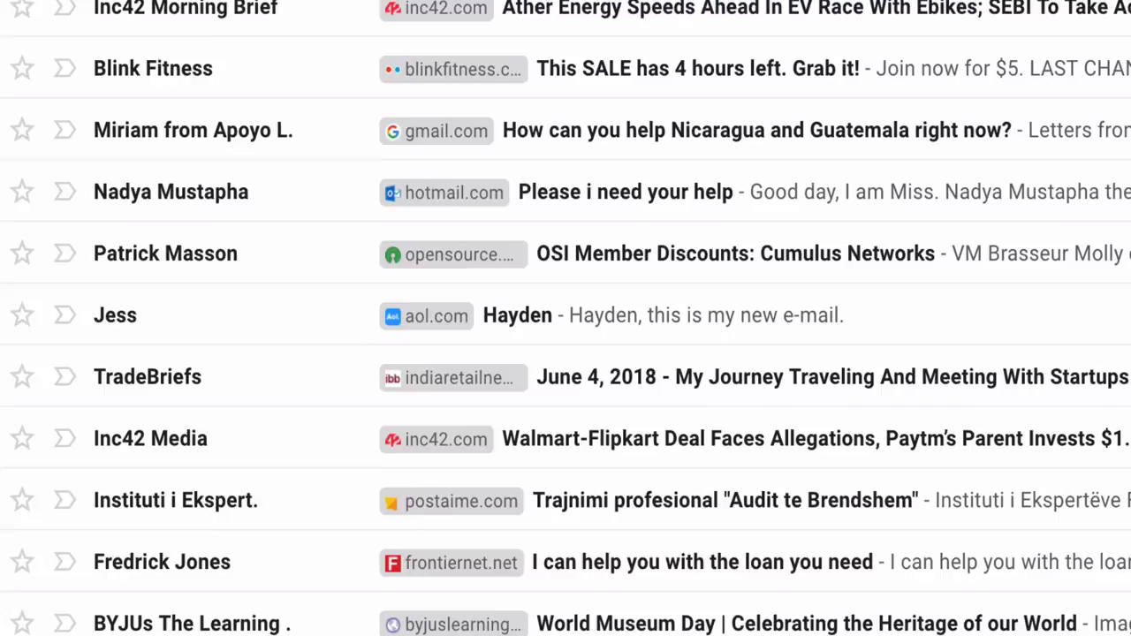
scroll(down, 3)
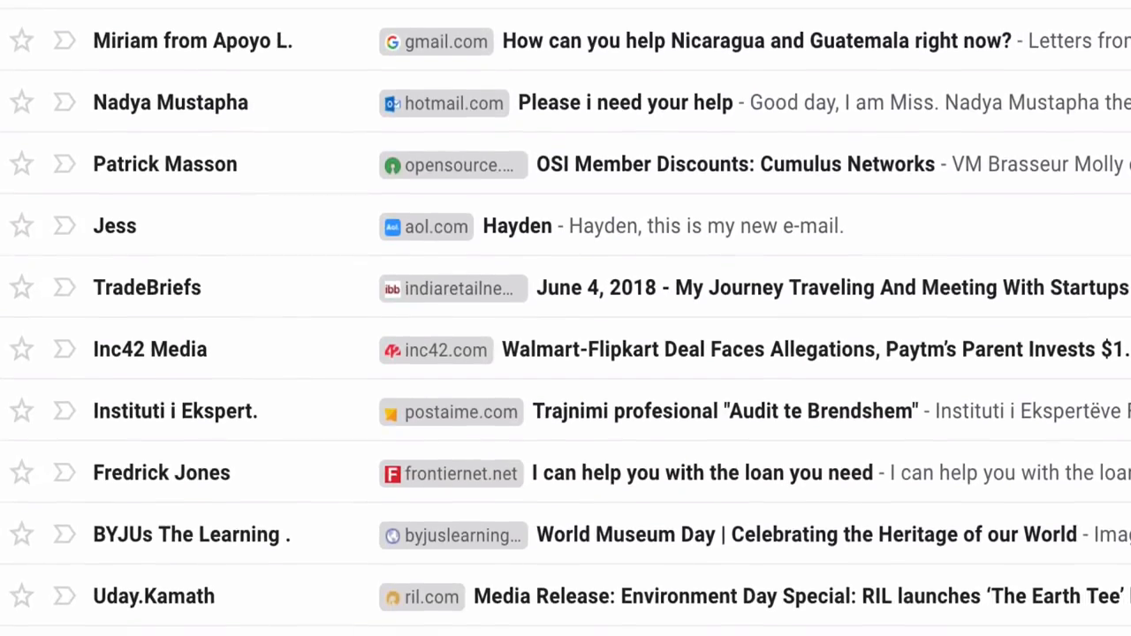